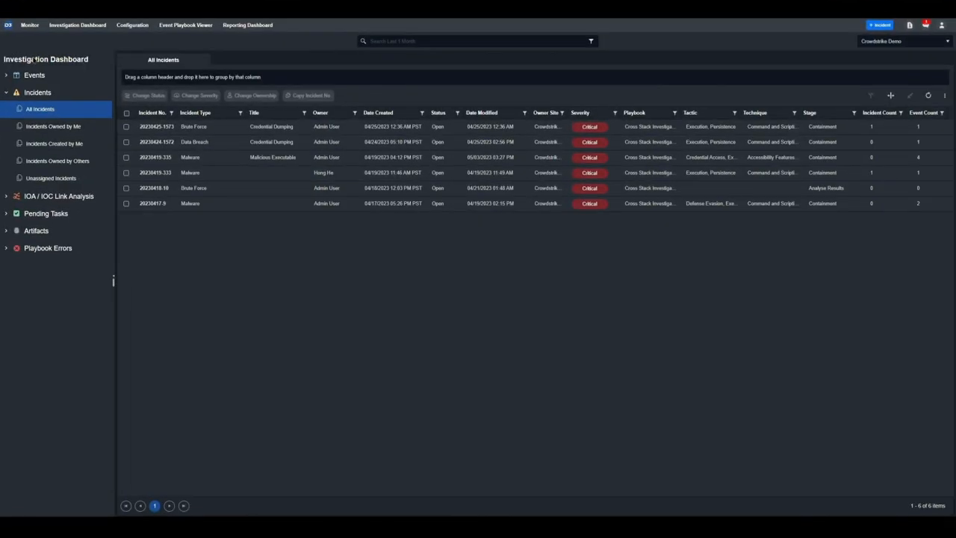
pyautogui.moveTo(78, 44)
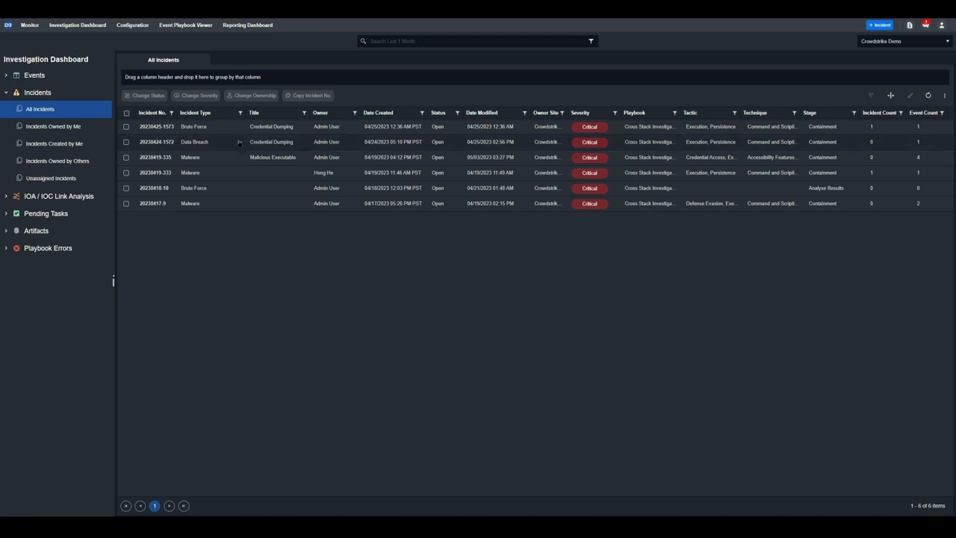
pyautogui.doubleClick(190, 157)
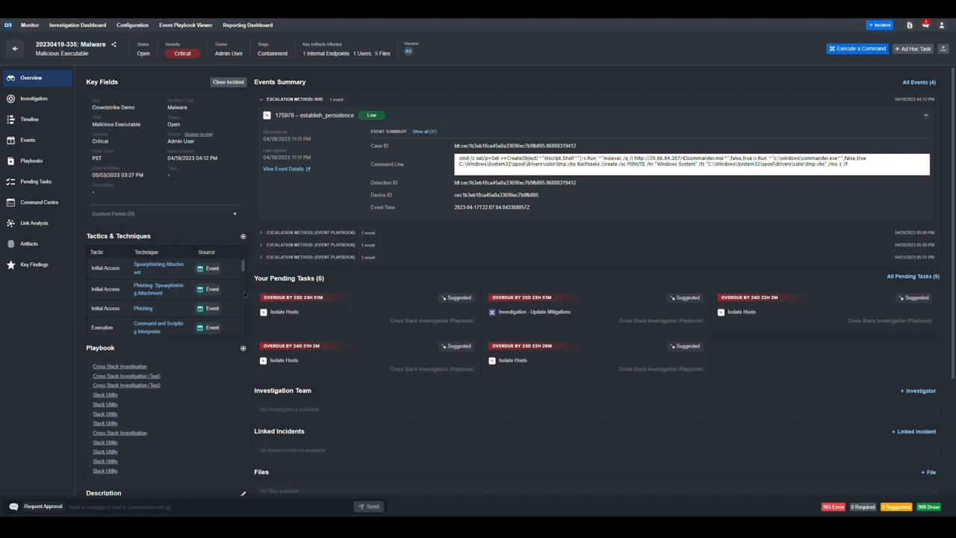
# - Show the incident's Investigation page and expand its Playbooks list
pyautogui.click(34, 98)
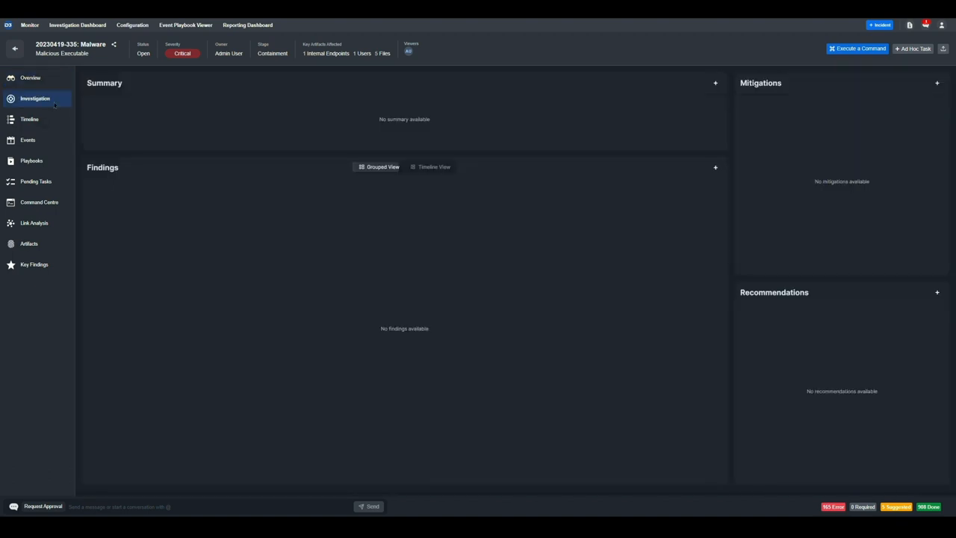
pyautogui.click(35, 98)
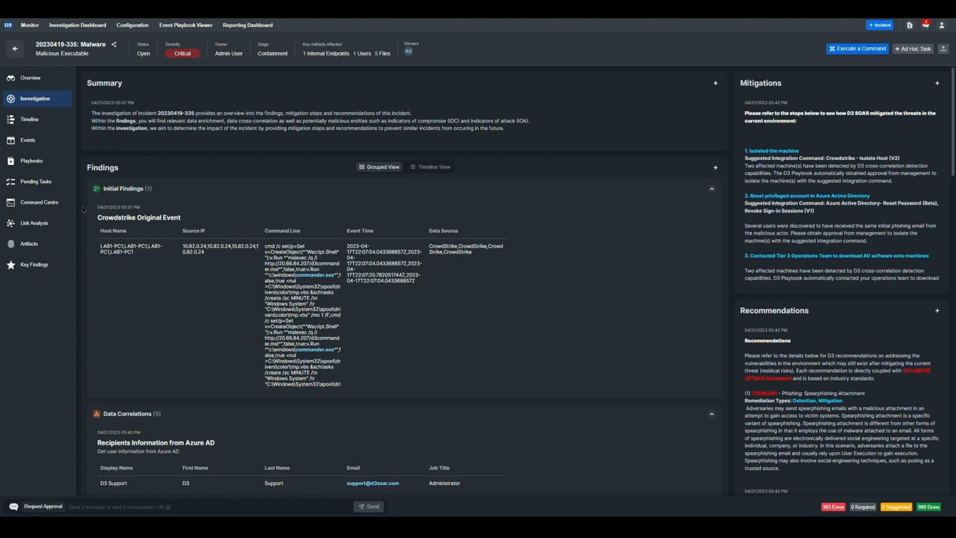
pyautogui.click(32, 161)
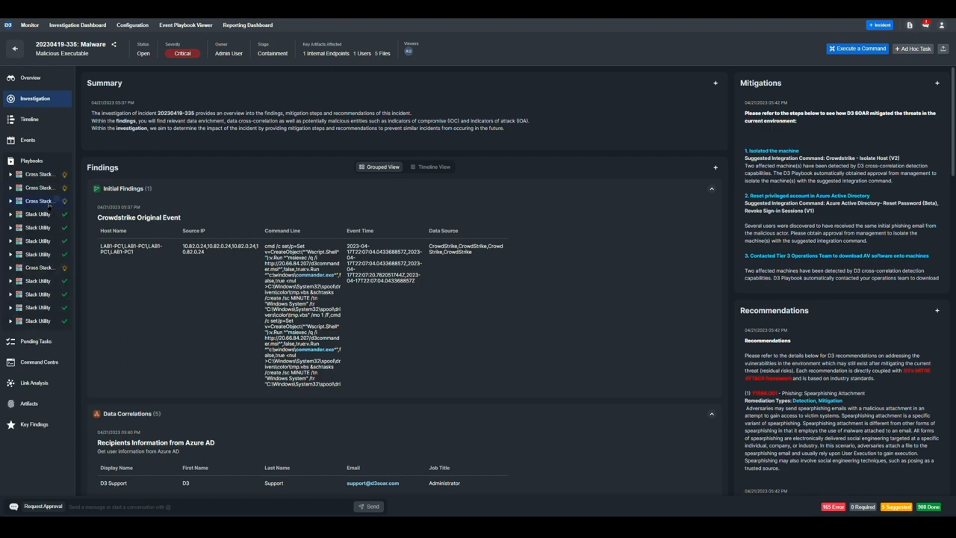
# - View the Cross Stack Investigation playbook flow and the Get File (18025) task details
pyautogui.click(39, 201)
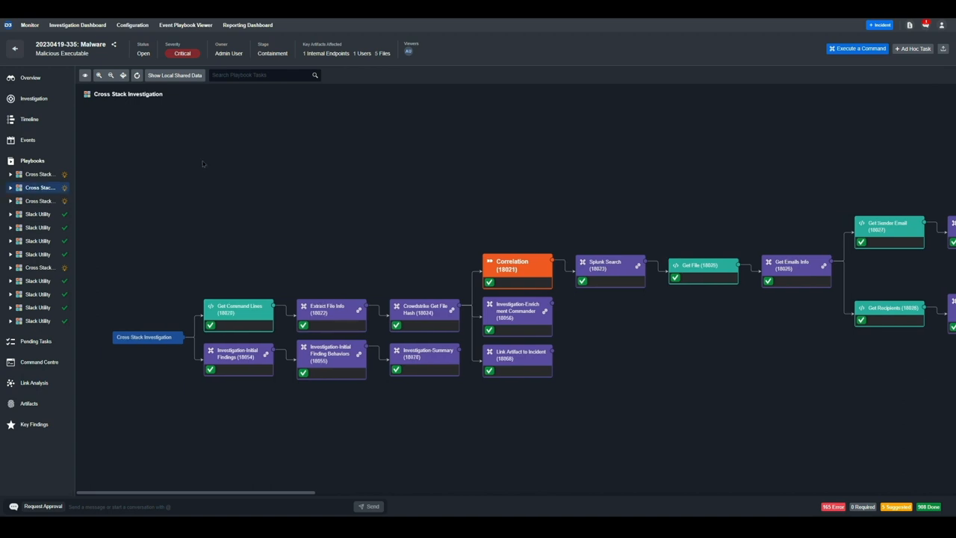
pyautogui.moveTo(261, 110)
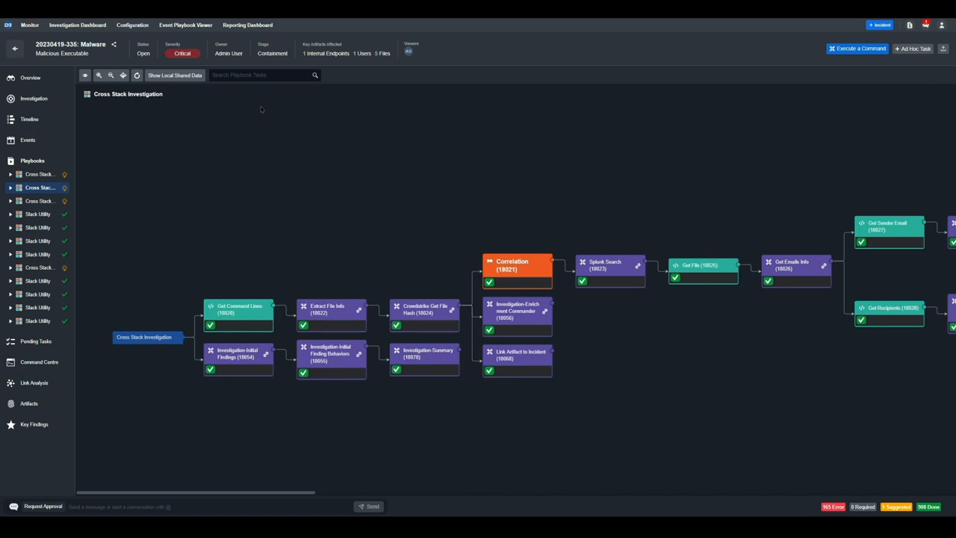
pyautogui.moveTo(416, 266)
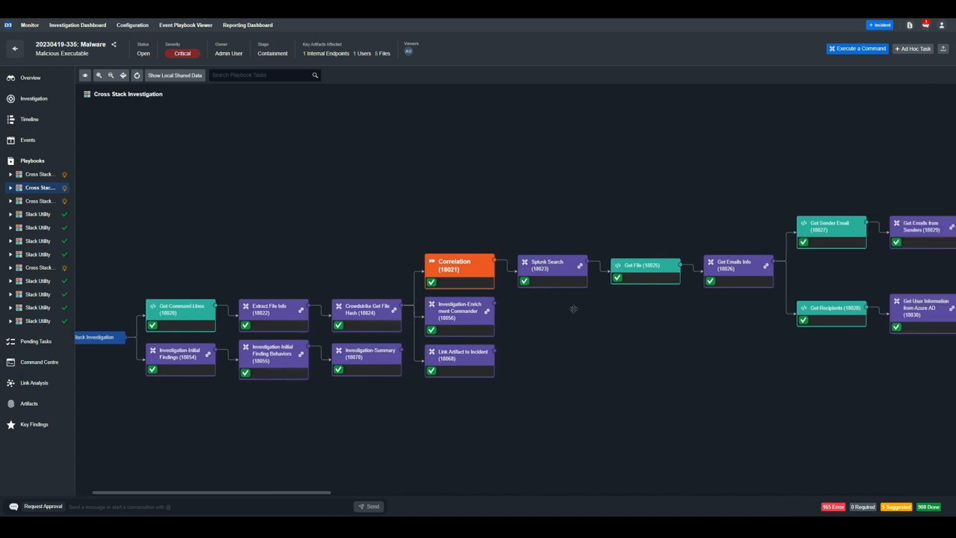
pyautogui.click(642, 265)
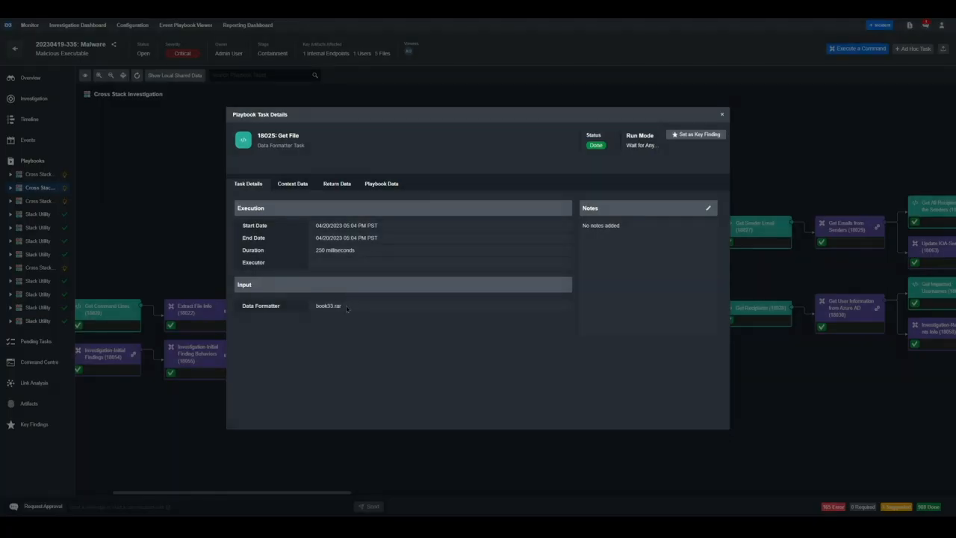
# - Check the Get Emails Info task details, then close them to follow the flow toward Containment
pyautogui.click(721, 114)
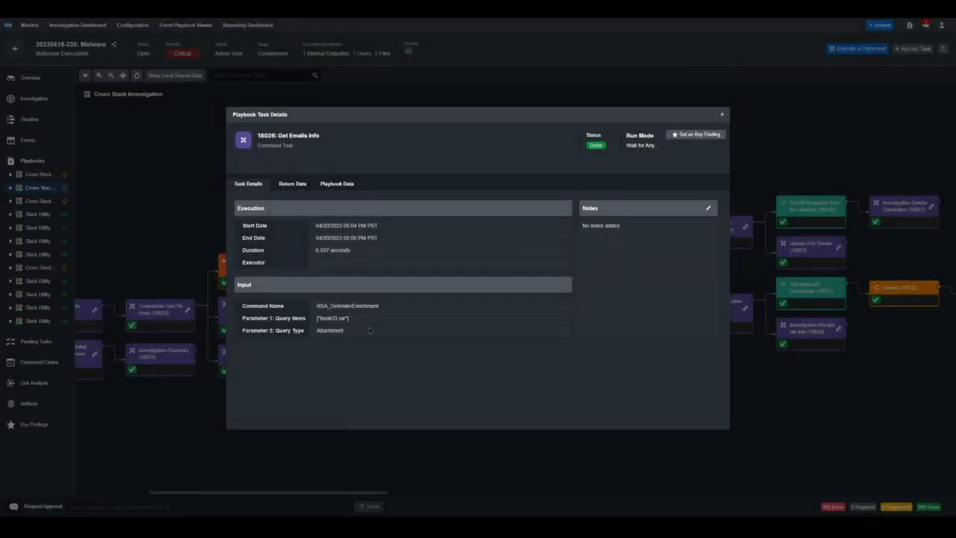
pyautogui.click(722, 114)
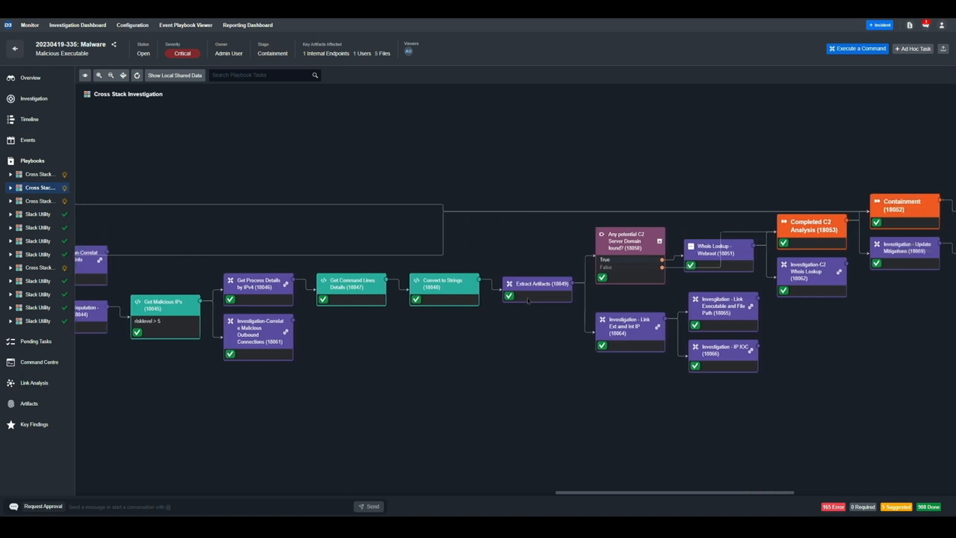
pyautogui.moveTo(597, 293)
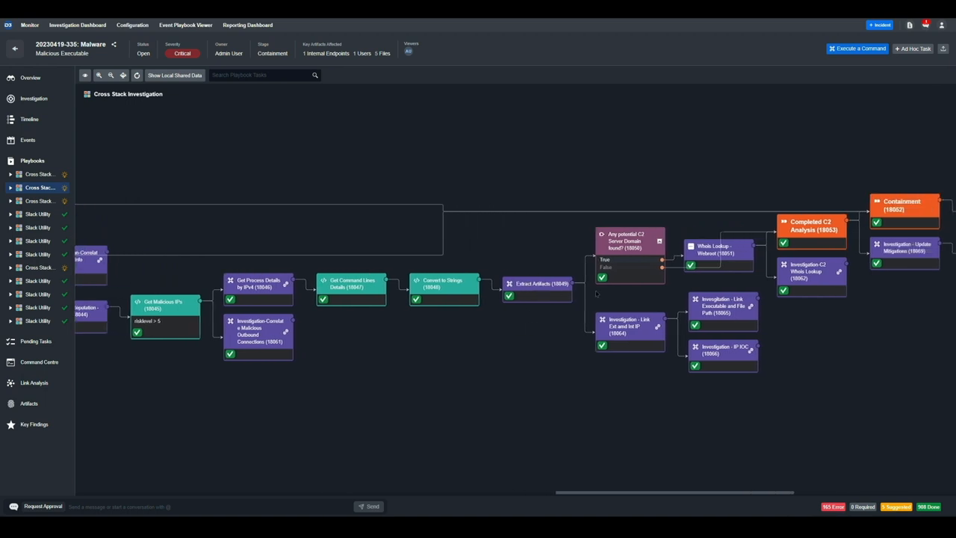
# - Pan the flow to the isolate-host tasks, then return to the Investigation findings in Timeline View
pyautogui.hscroll(-3)
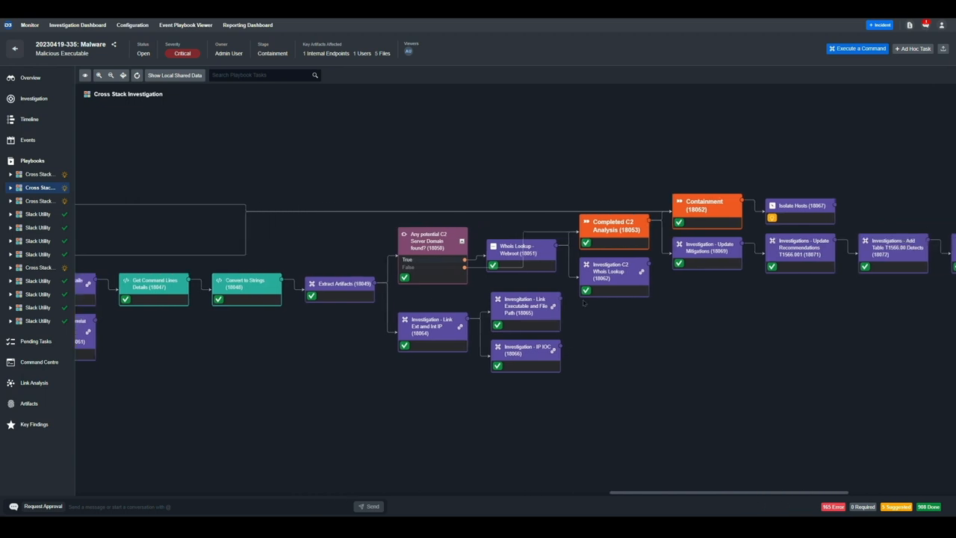
pyautogui.moveTo(738, 312)
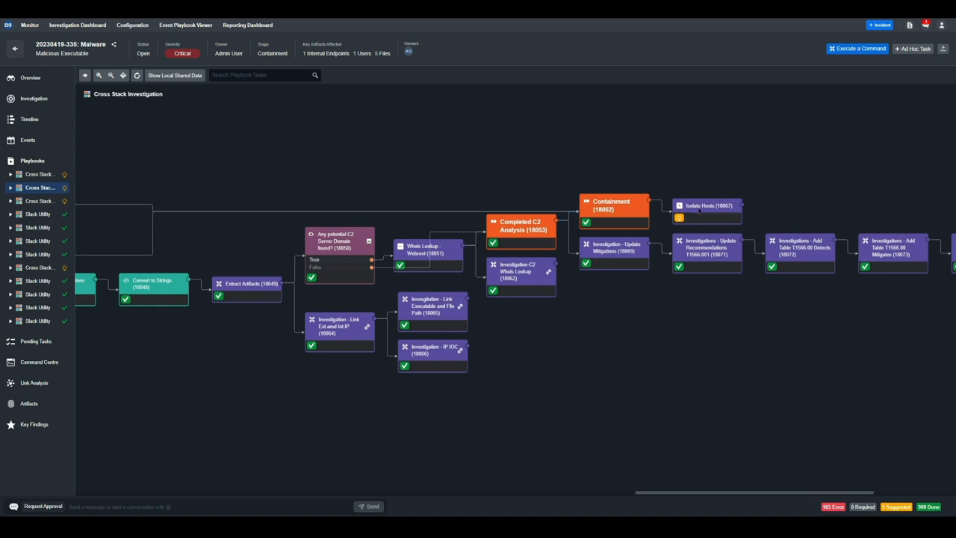
pyautogui.moveTo(157, 149)
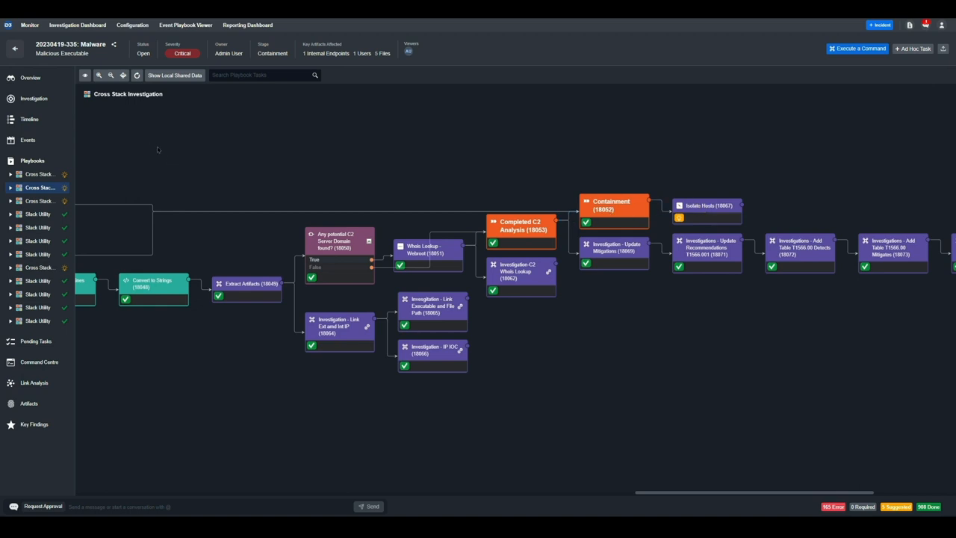
pyautogui.click(33, 98)
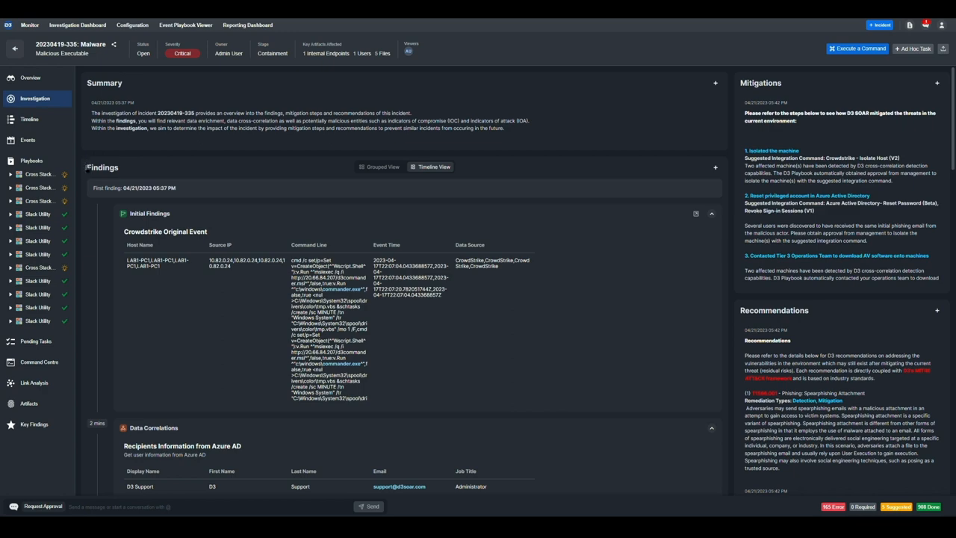
# - Scroll the findings timeline through login activity, sender emails, IP reputation, C2 whois and attack indicators
pyautogui.scroll(-3)
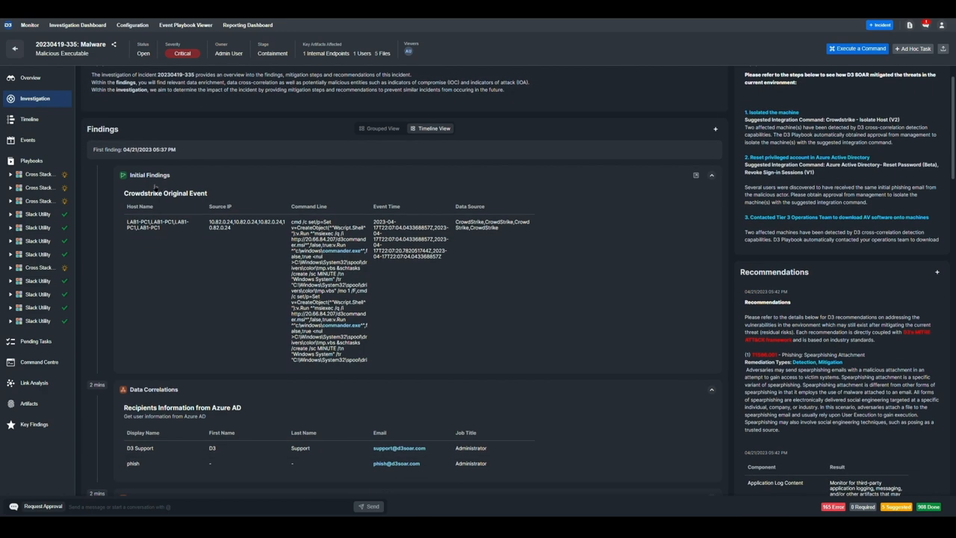
pyautogui.scroll(-3)
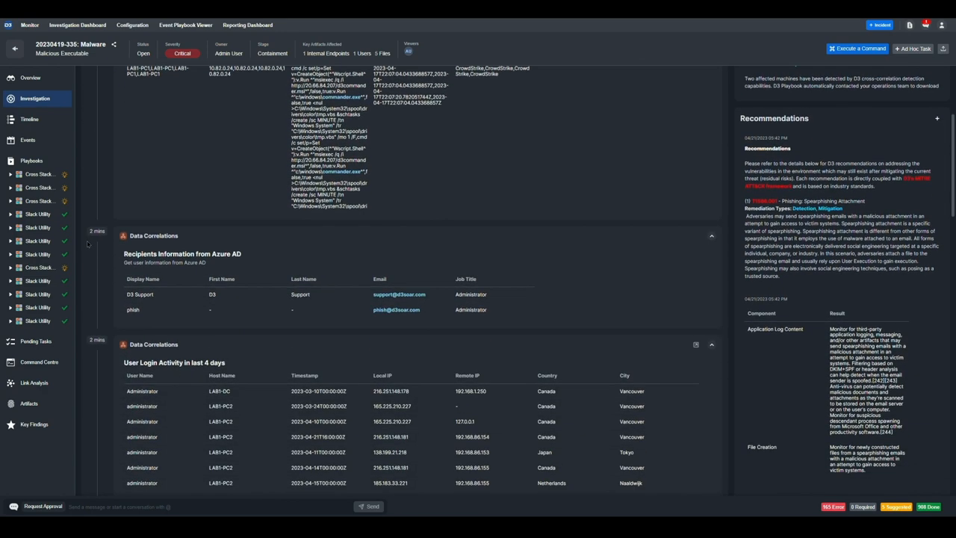
pyautogui.scroll(-3)
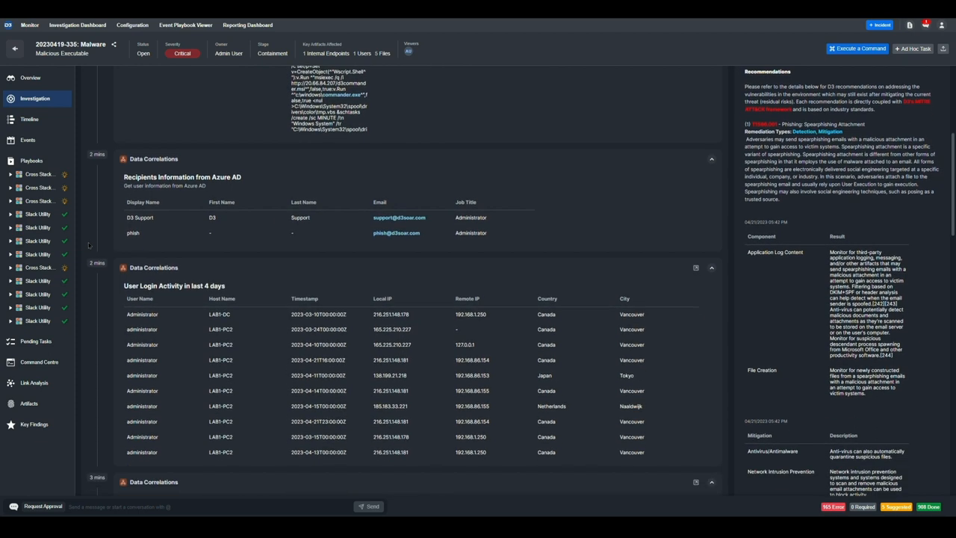
pyautogui.scroll(-3)
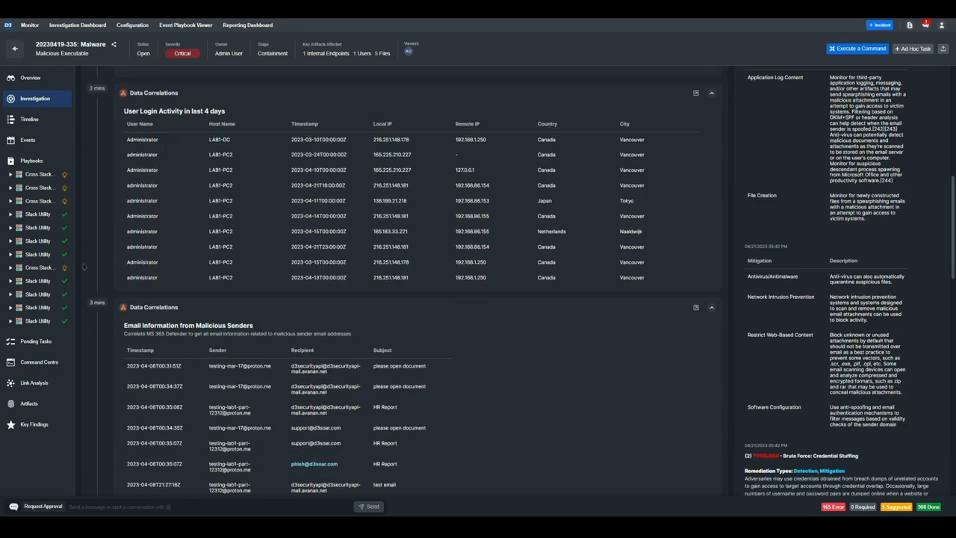
pyautogui.scroll(-3)
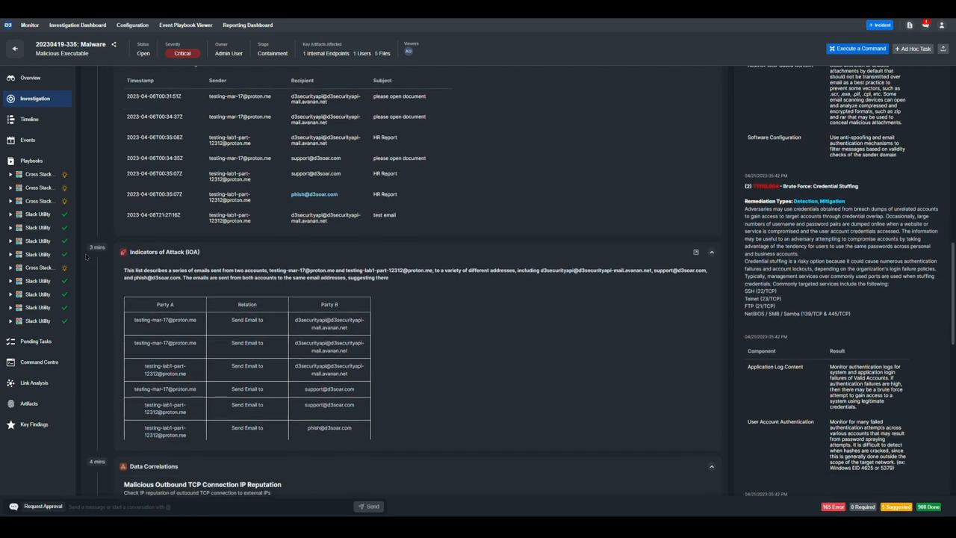
pyautogui.scroll(-3)
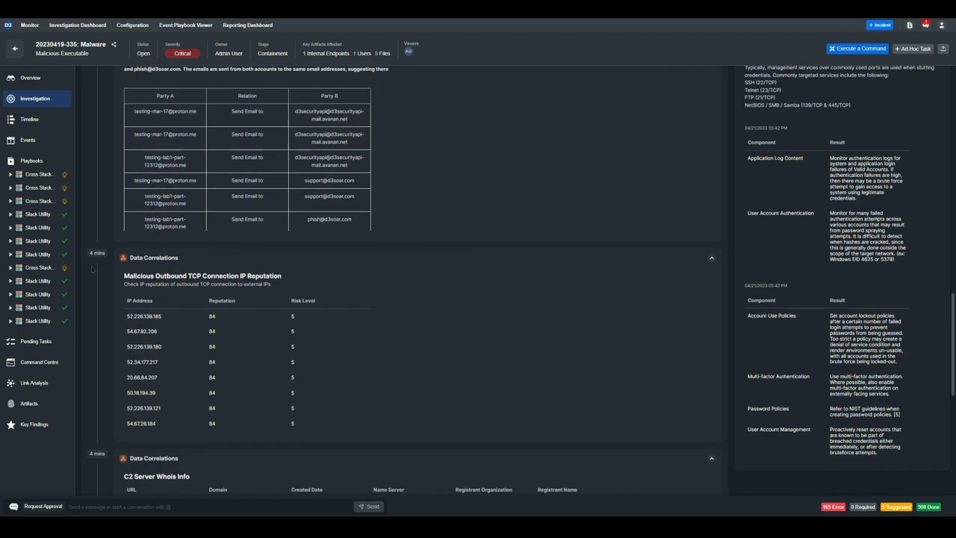
pyautogui.scroll(-3)
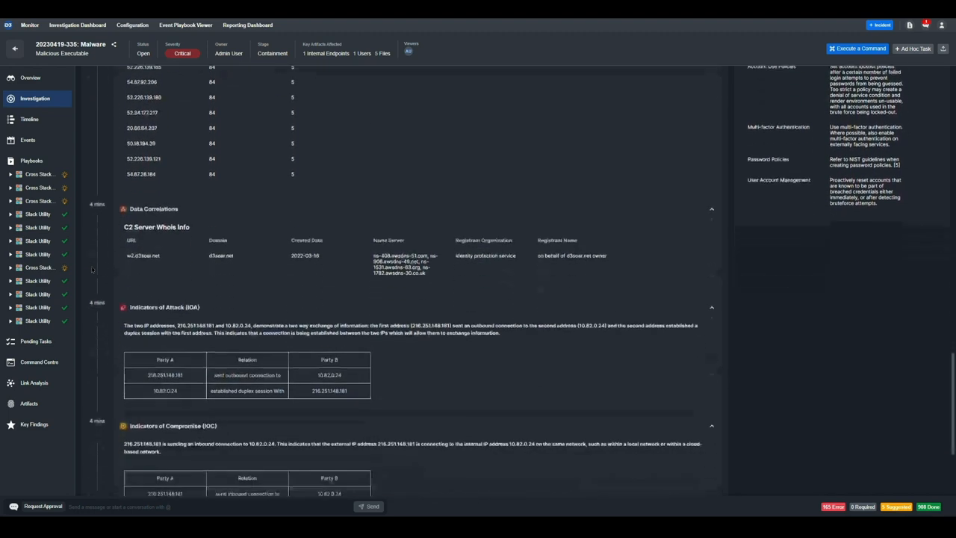